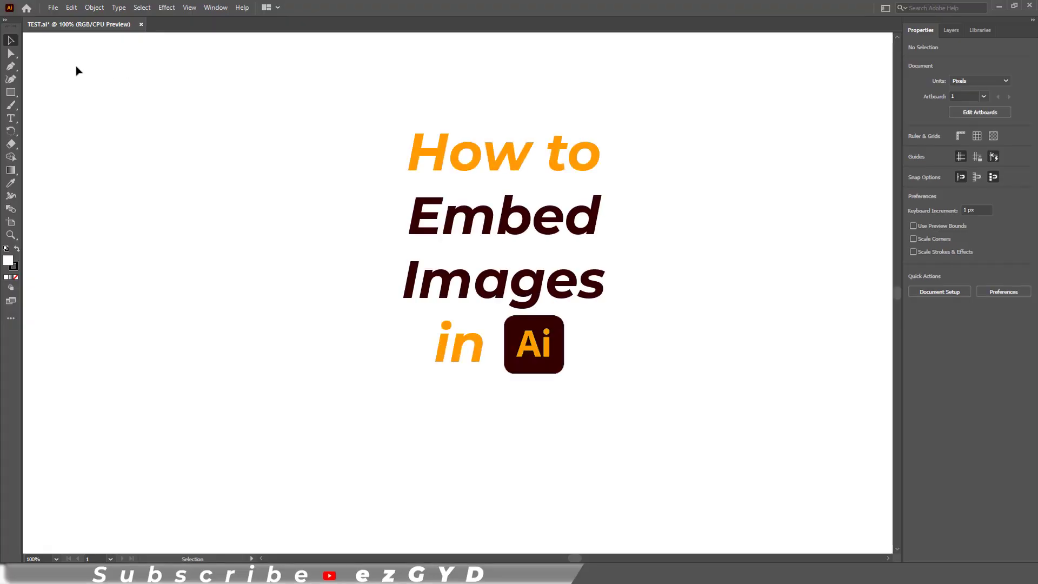
Place Bunny.png on the artboard as a linked image via File > Place.
left_click(52, 7)
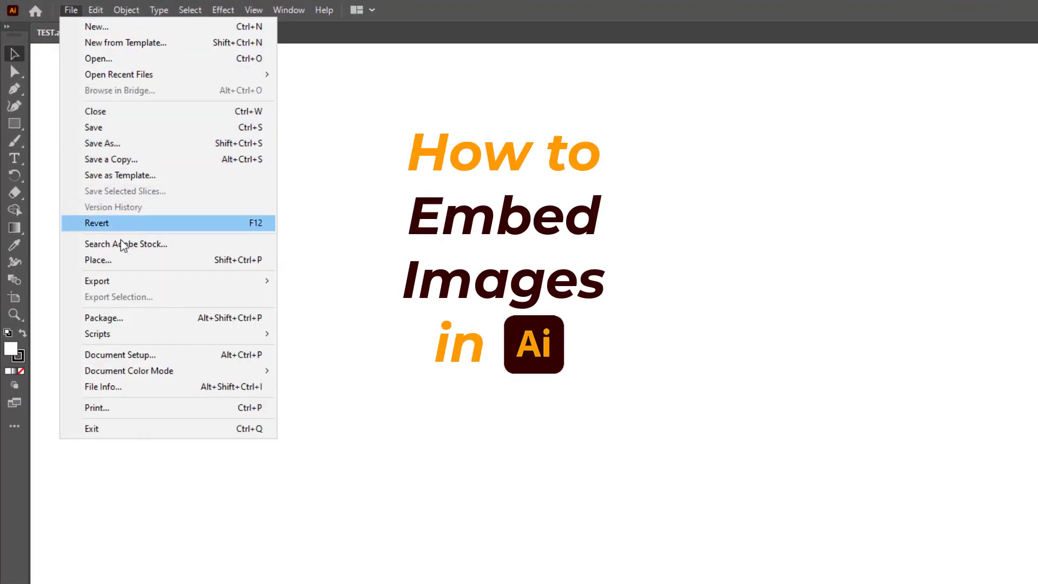
left_click(97, 259)
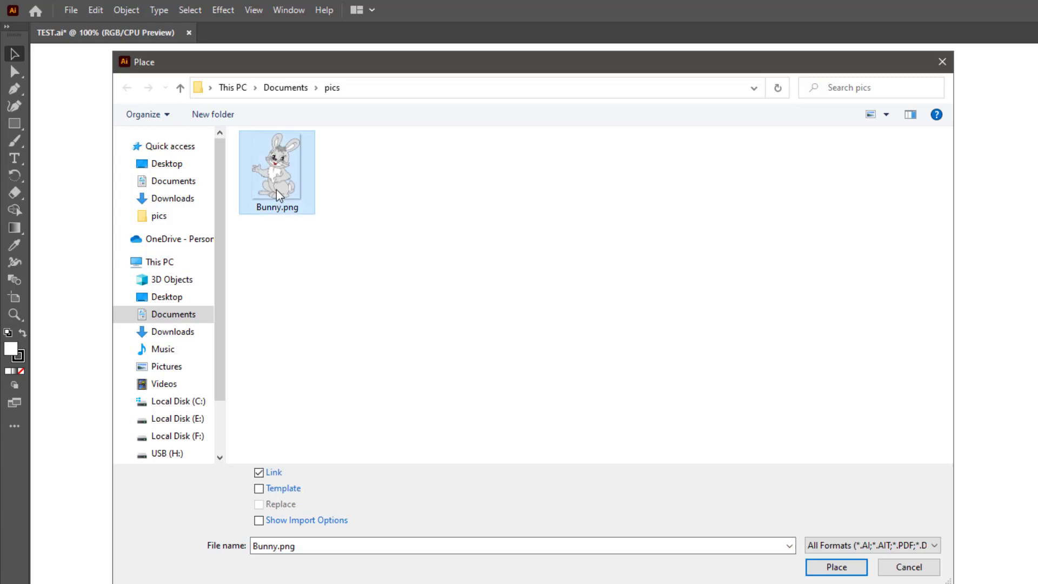
left_click(835, 567)
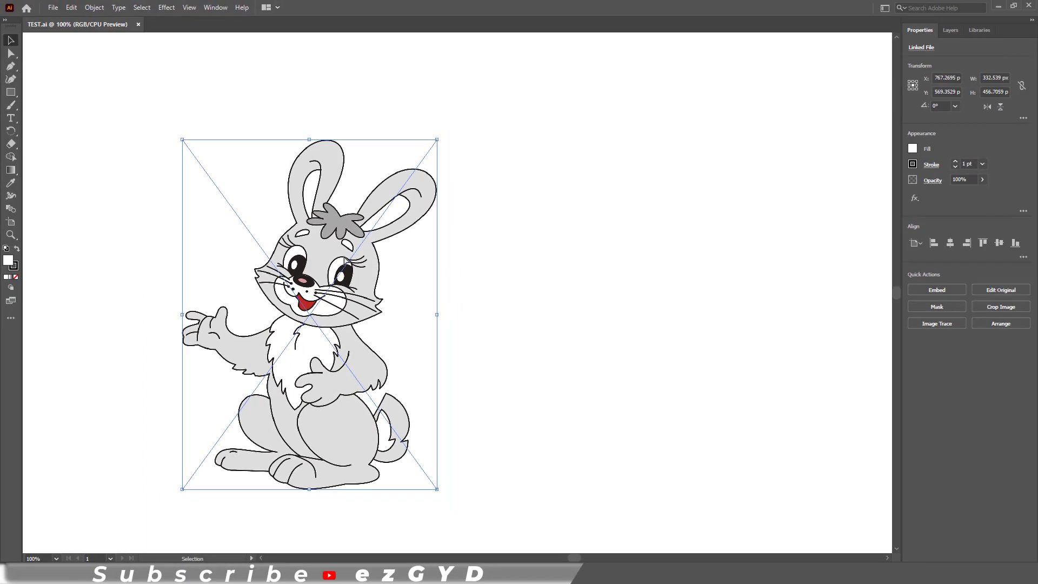
Reopen the document so Illustrator raises the missing-link alert for Bunny.png.
left_click(137, 25)
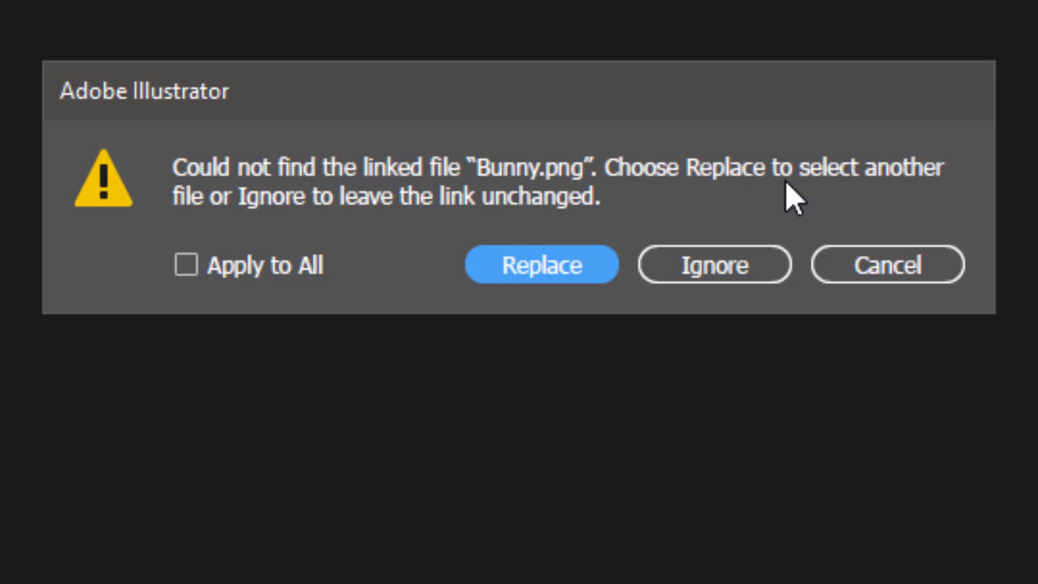
mouse_move(470, 225)
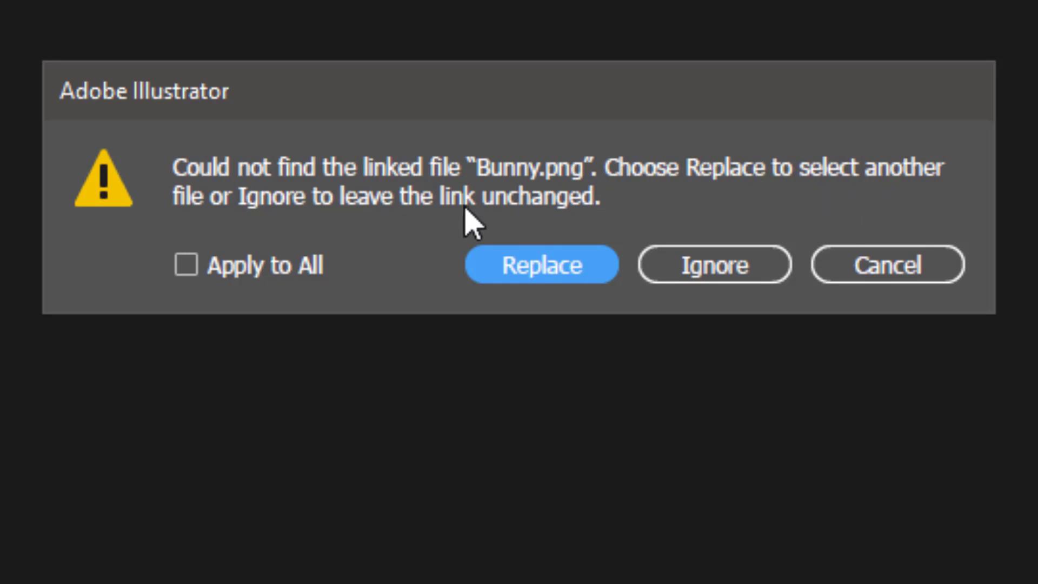
mouse_move(887, 264)
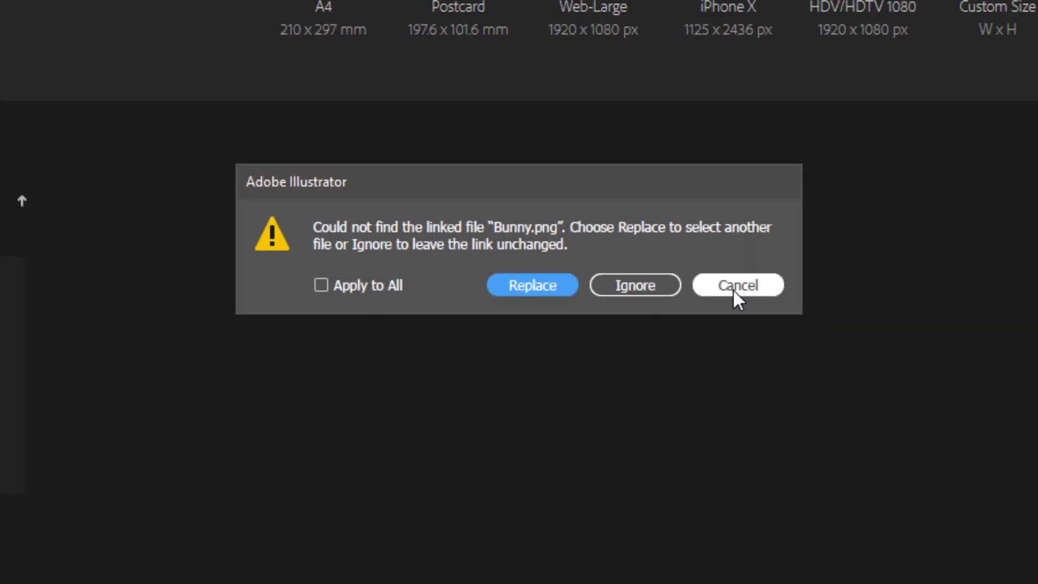
Dismiss the alert, place the bunny in a new document and unembed it to a linked image.
left_click(532, 285)
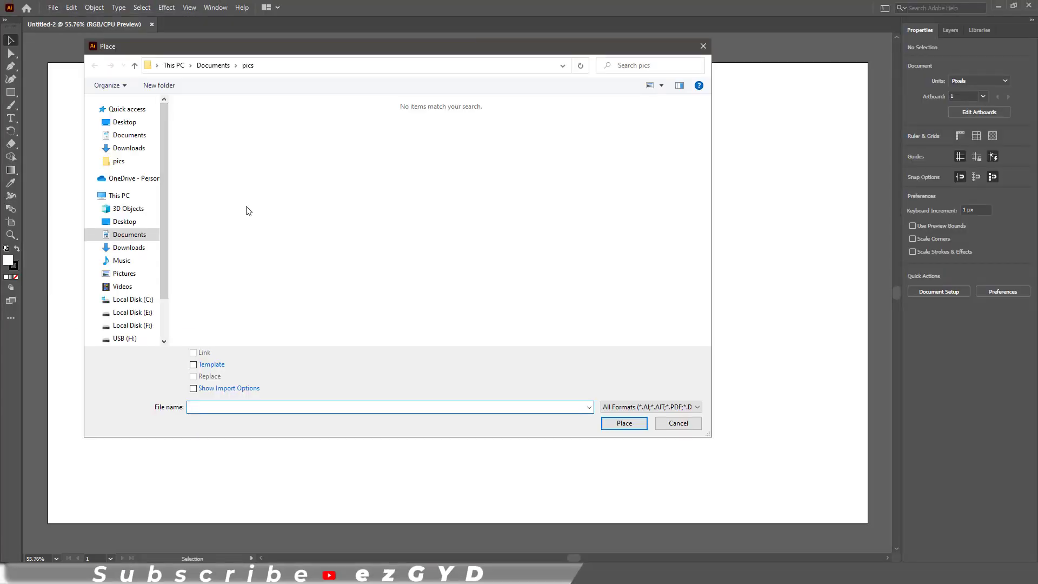
left_click(622, 422)
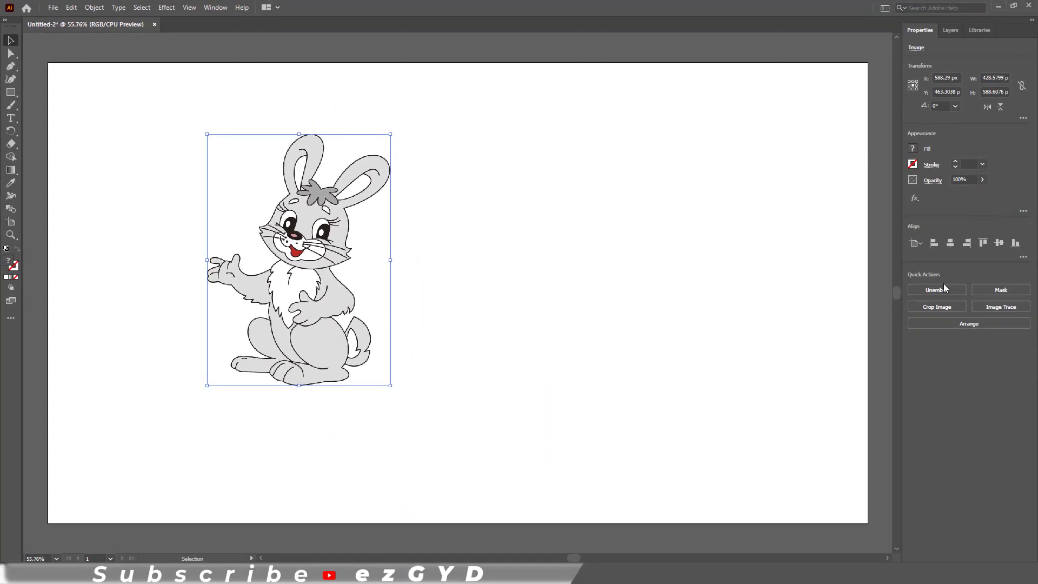
left_click(937, 289)
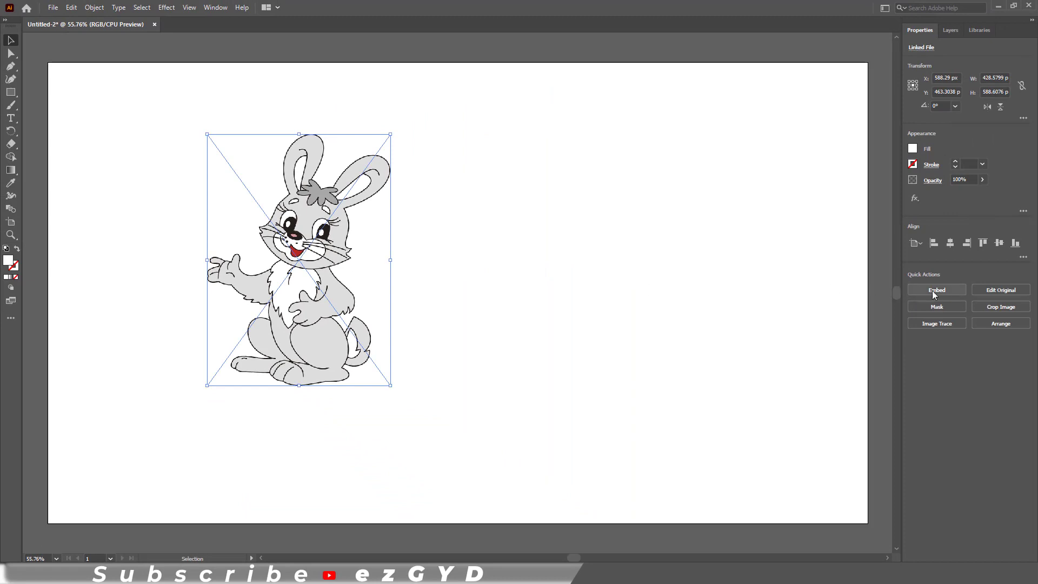
mouse_move(936, 290)
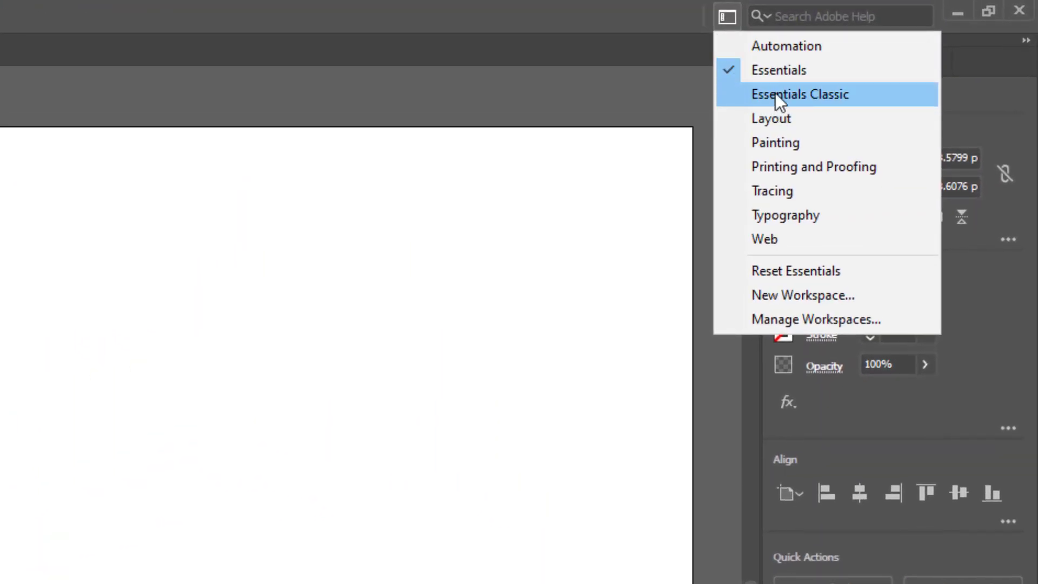
Switch to the Essentials Classic workspace, embed the bunny from the Control bar, then revert to linked.
left_click(800, 94)
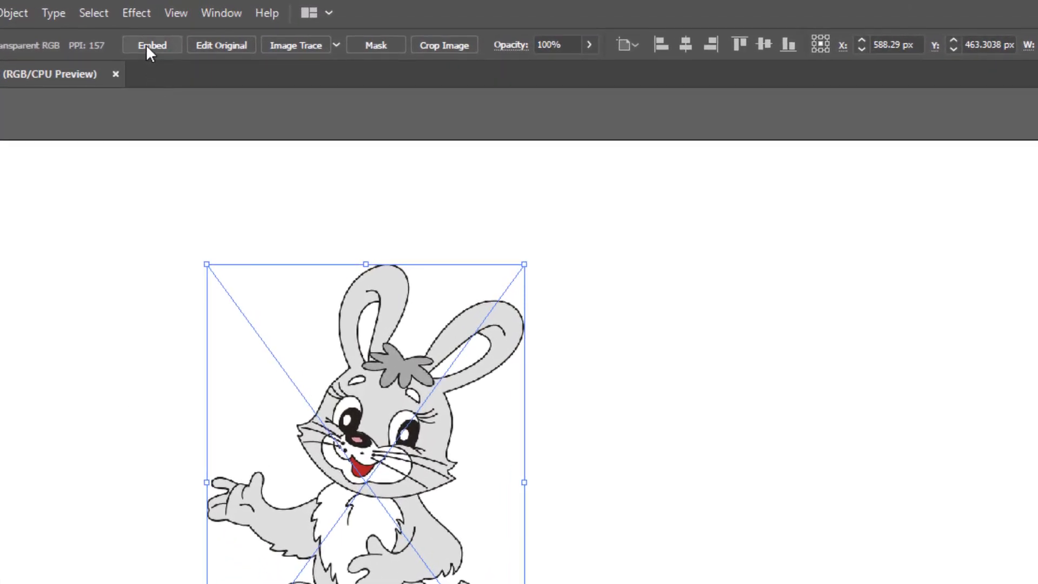
left_click(151, 44)
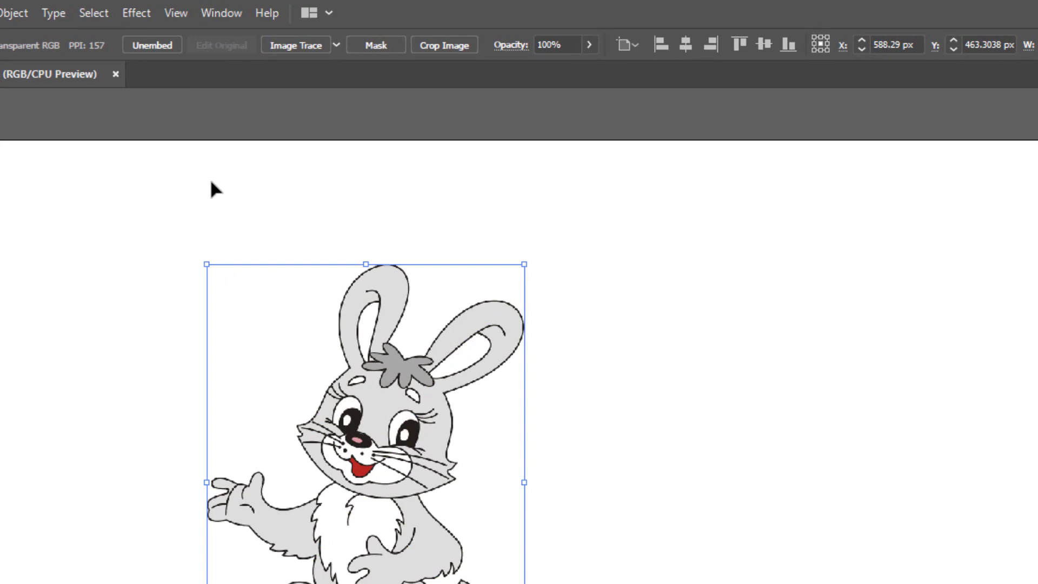
left_click(151, 45)
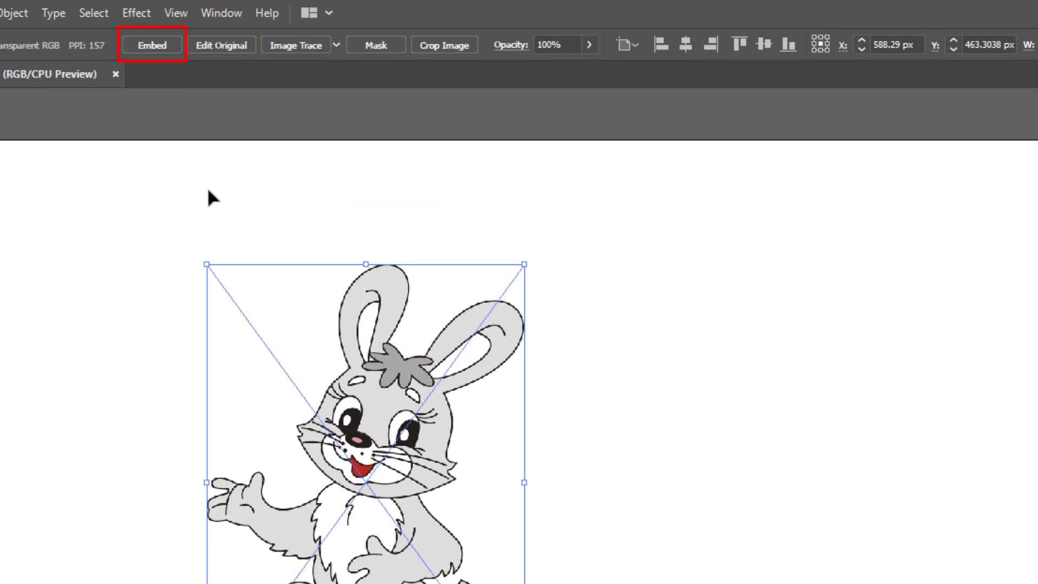
Show the Links panel from the Window menu and embed Bunny.png through its panel menu.
left_click(220, 13)
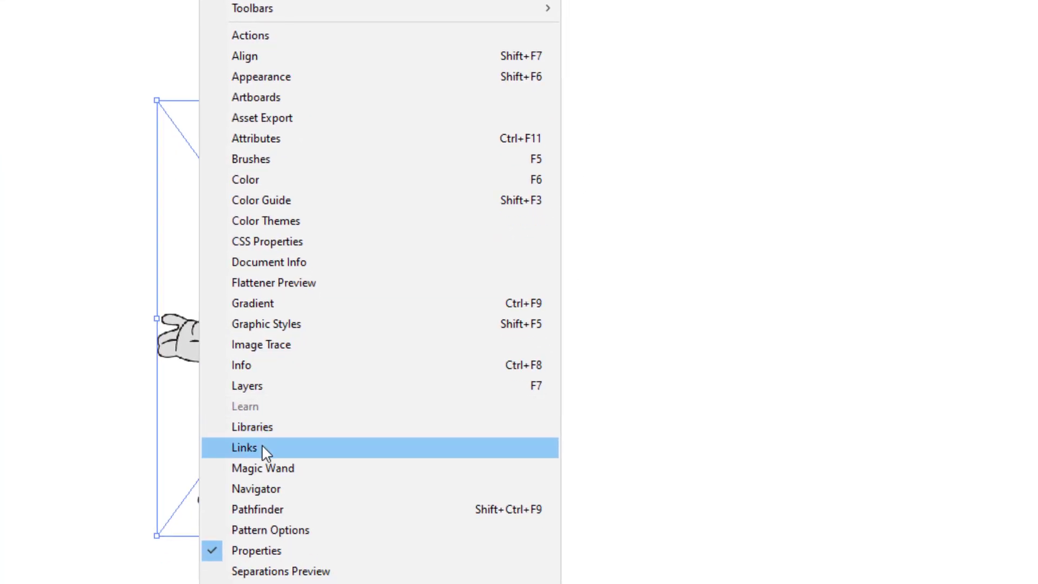
left_click(244, 448)
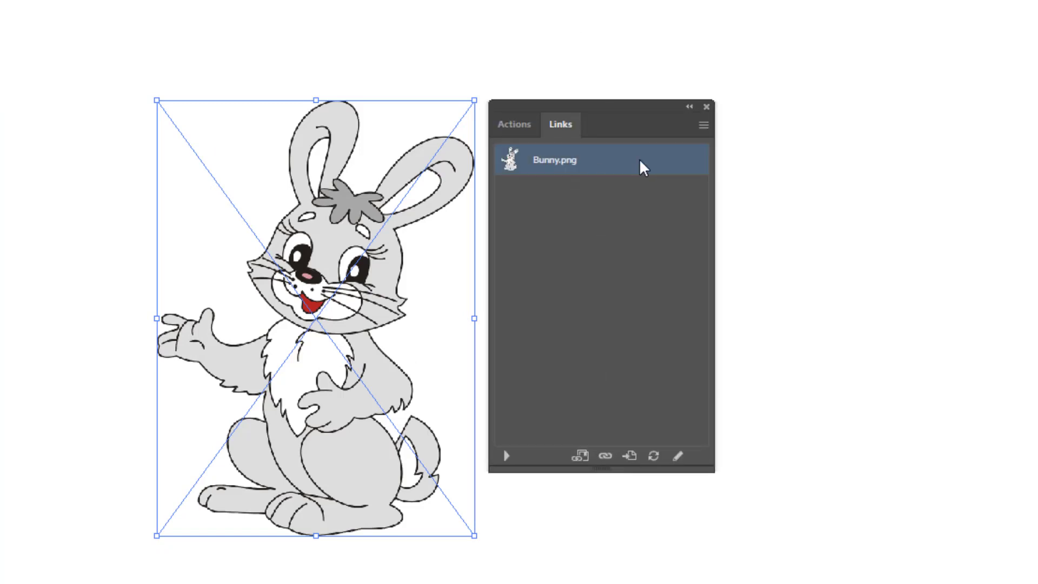
left_click(702, 126)
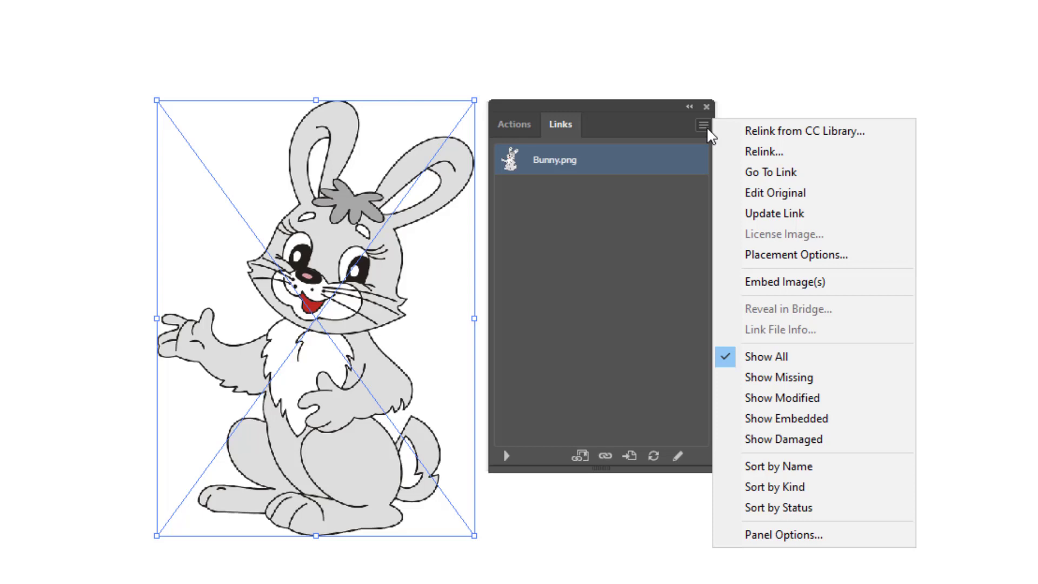
mouse_move(785, 281)
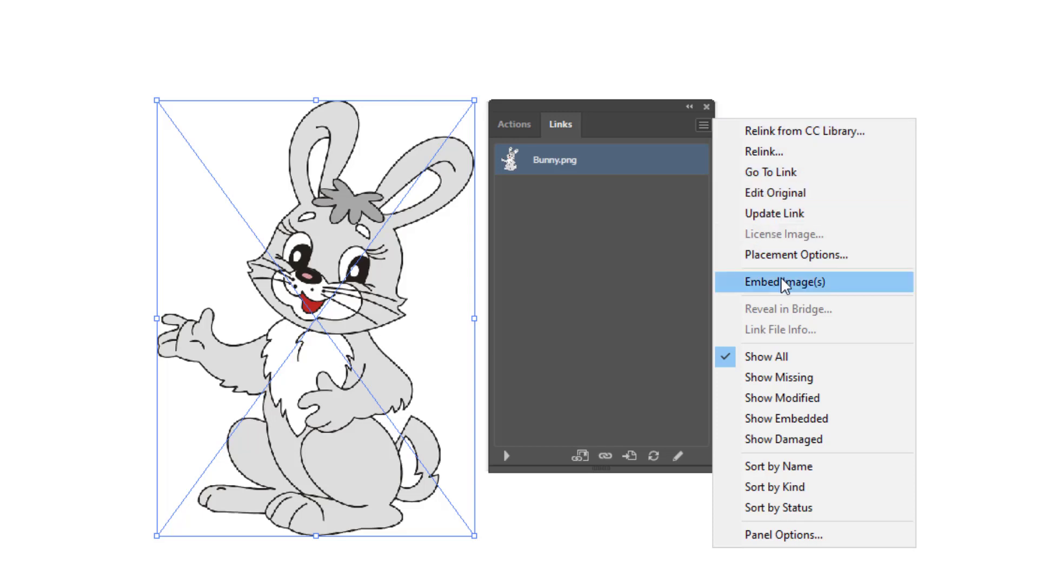
left_click(786, 281)
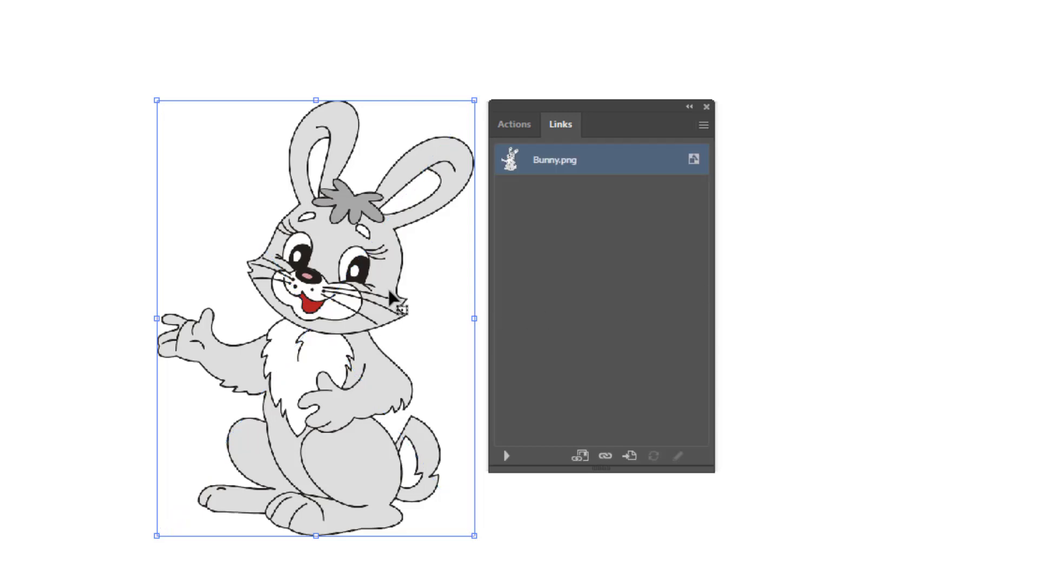
mouse_move(709, 112)
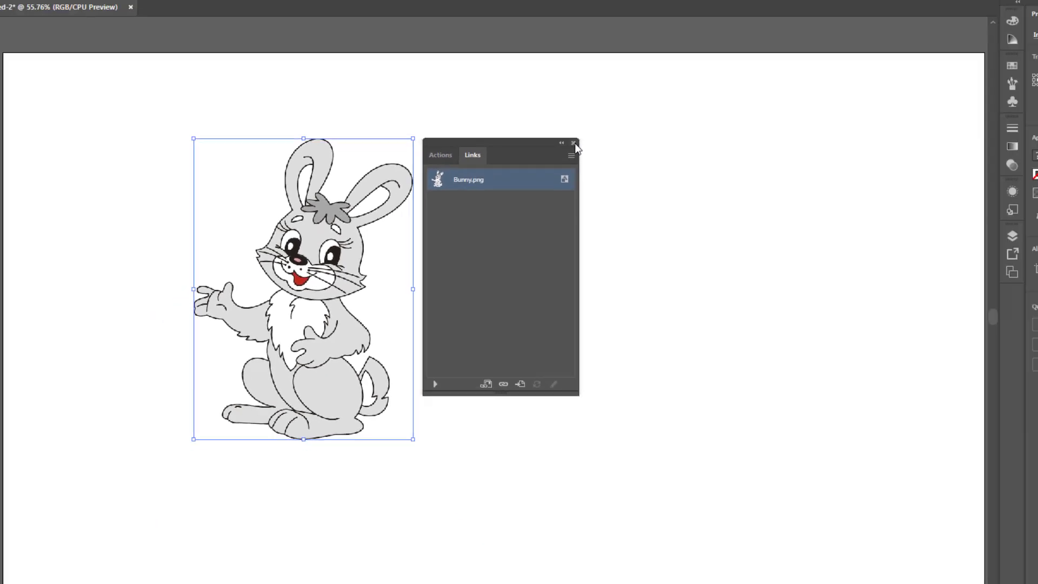
Close the Links panel, unembed the selected bunny and save it as Bunny.psd.
left_click(573, 143)
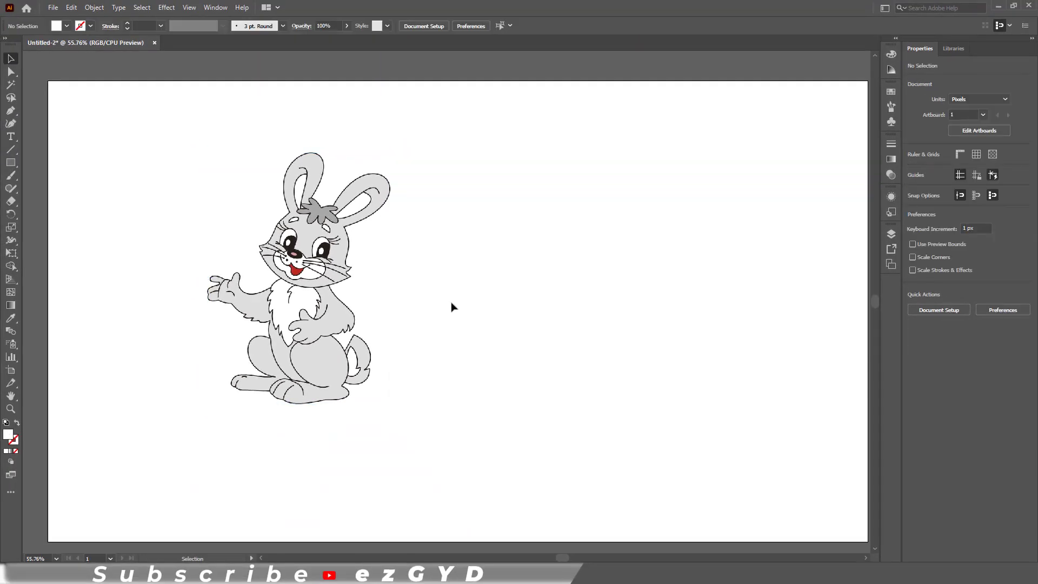
left_click(299, 278)
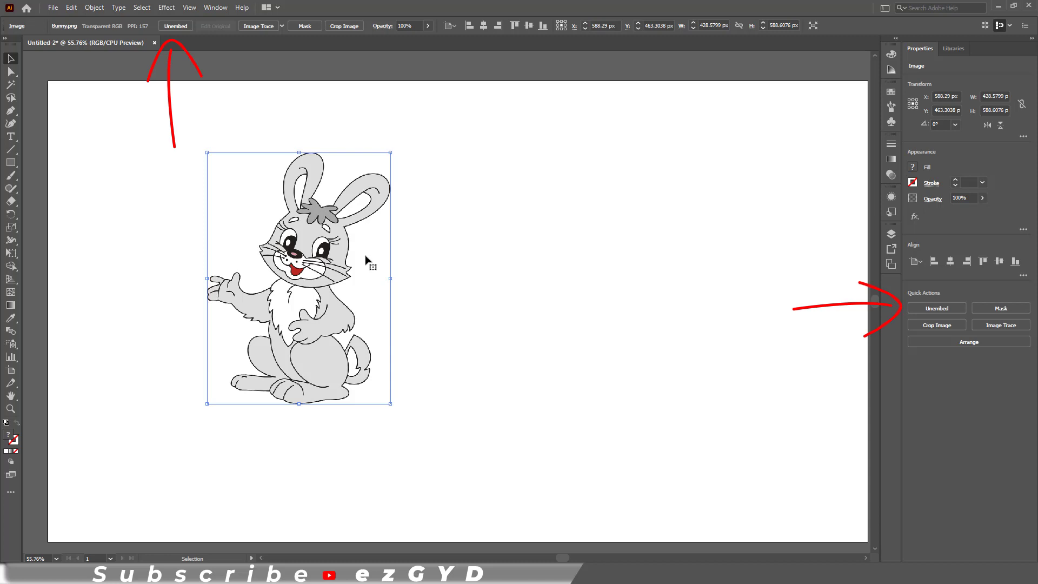
mouse_move(951, 301)
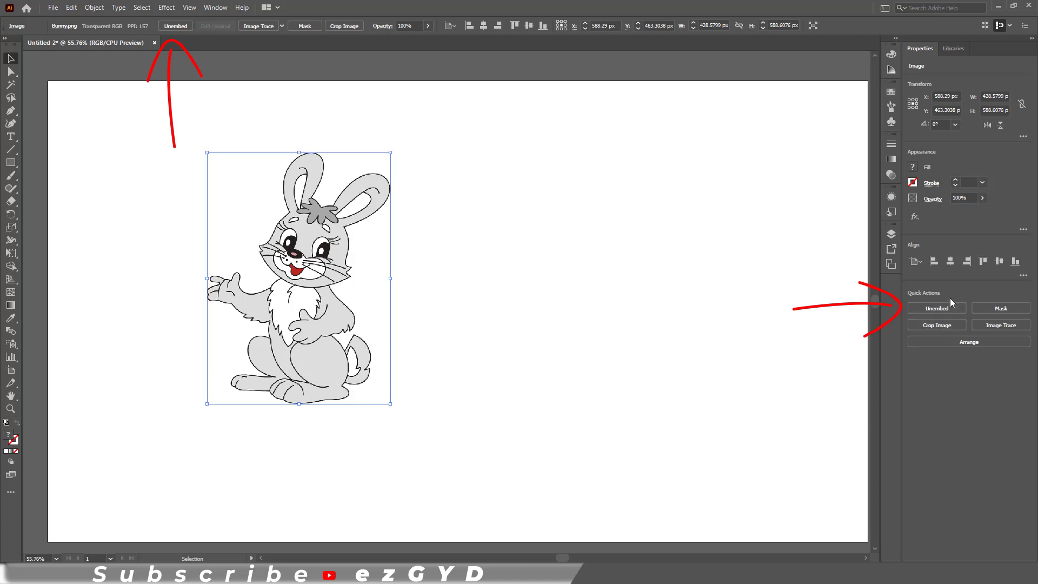
left_click(936, 308)
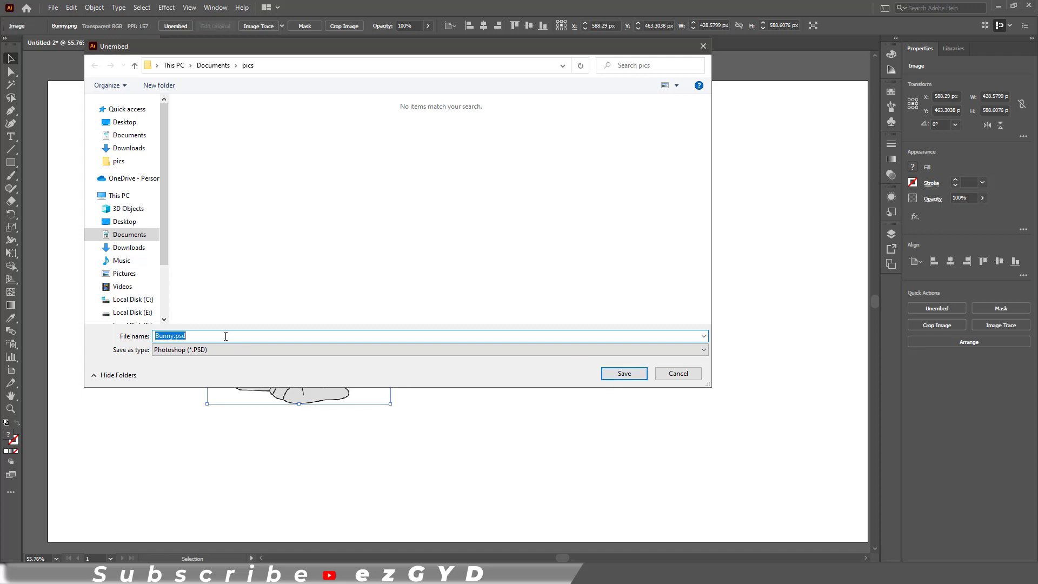
mouse_move(623, 373)
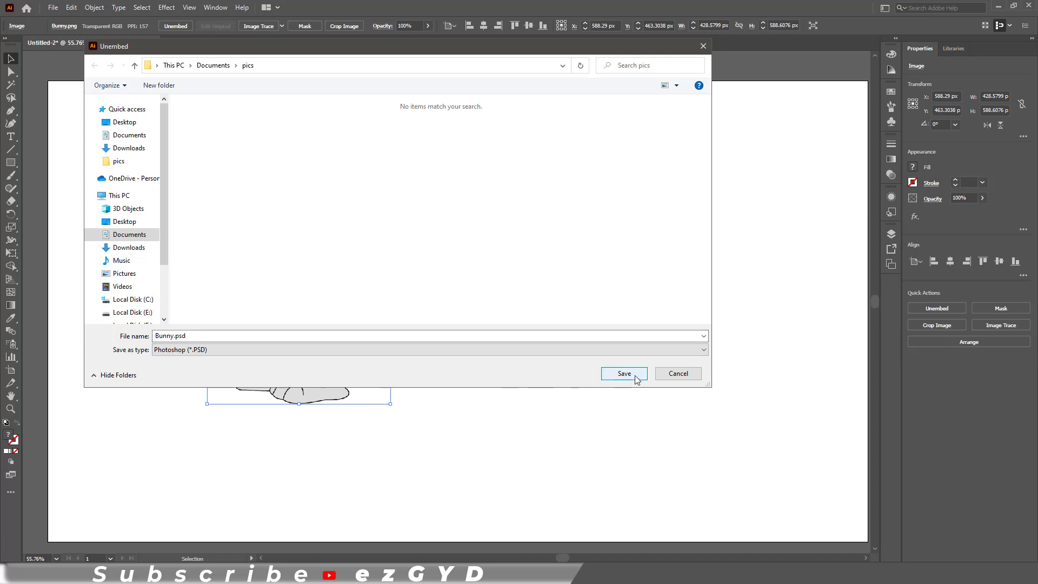
left_click(622, 373)
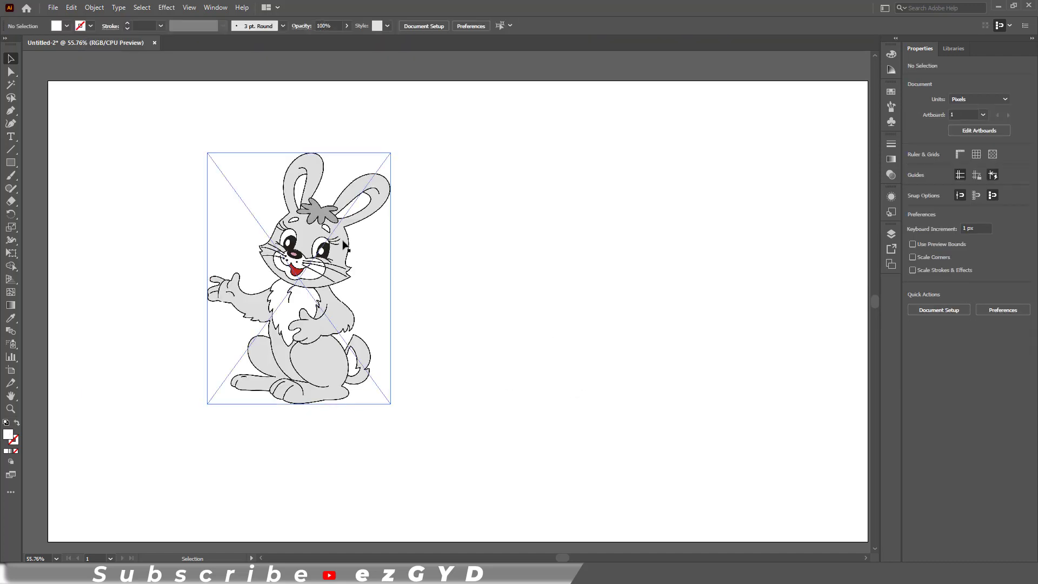
Close the document and place Bunny.png into a new one with Link unchecked so it is embedded.
left_click(298, 278)
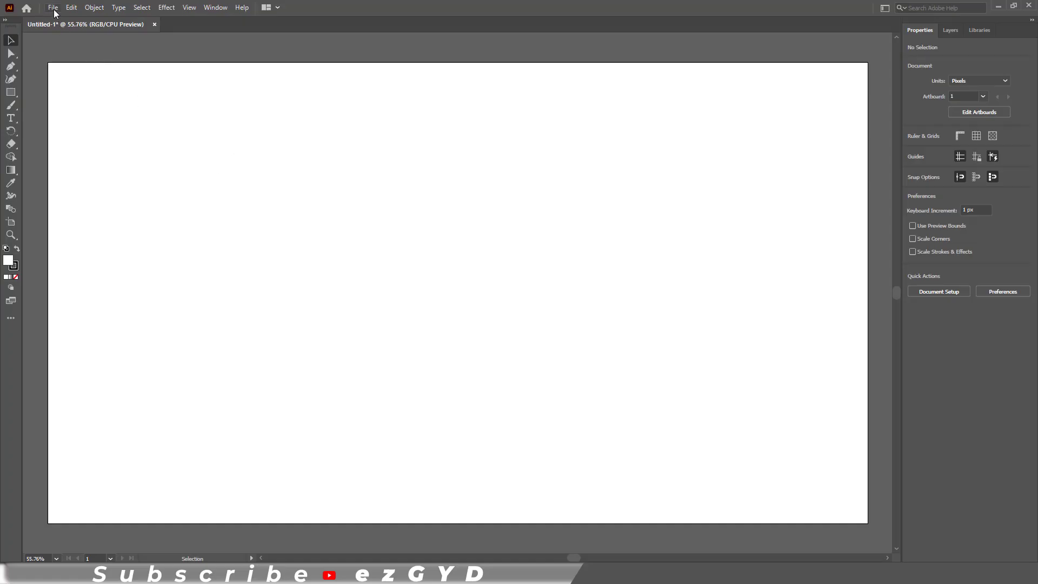
left_click(52, 8)
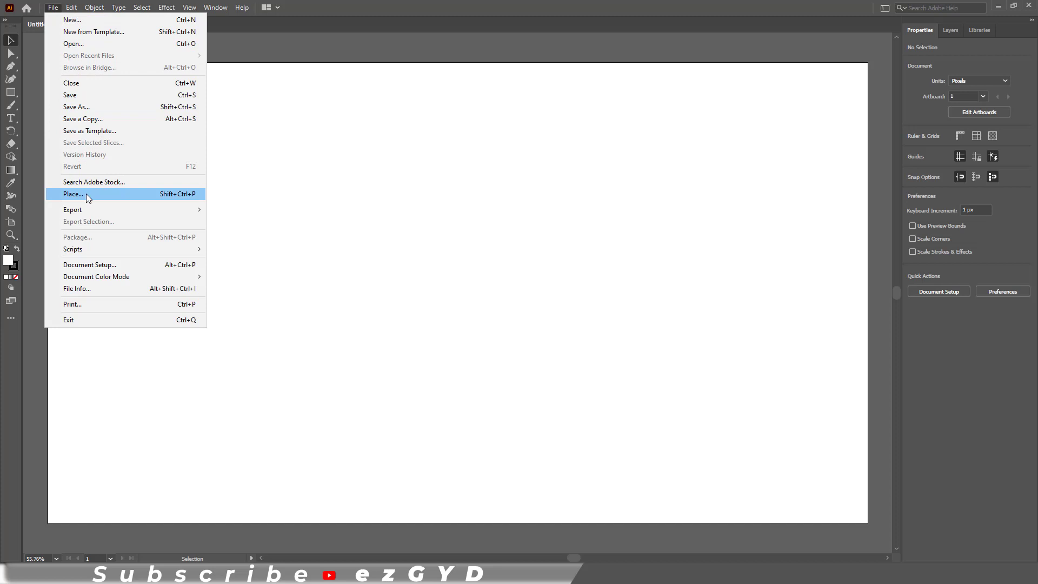
left_click(74, 193)
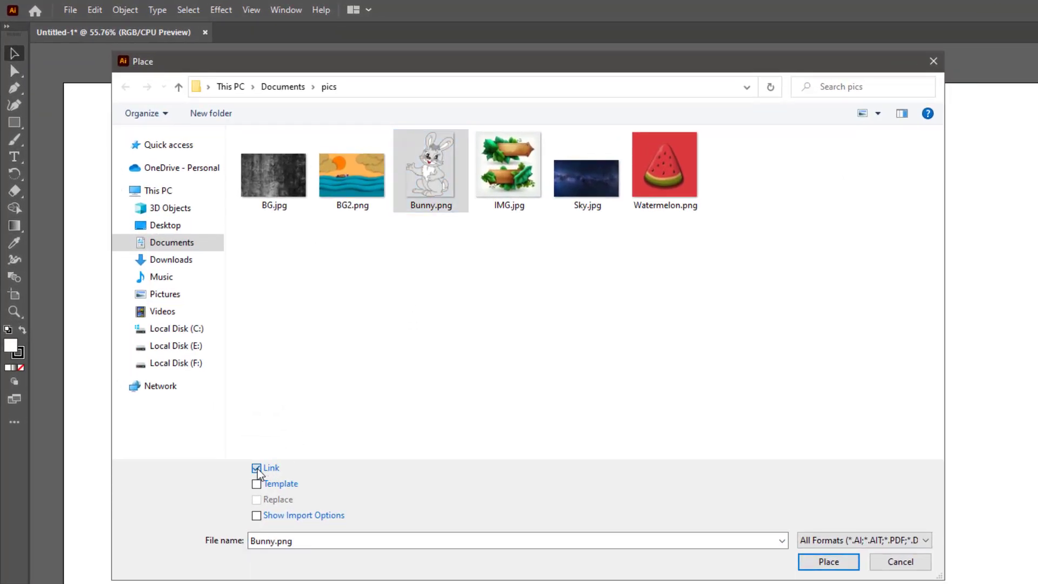
left_click(257, 468)
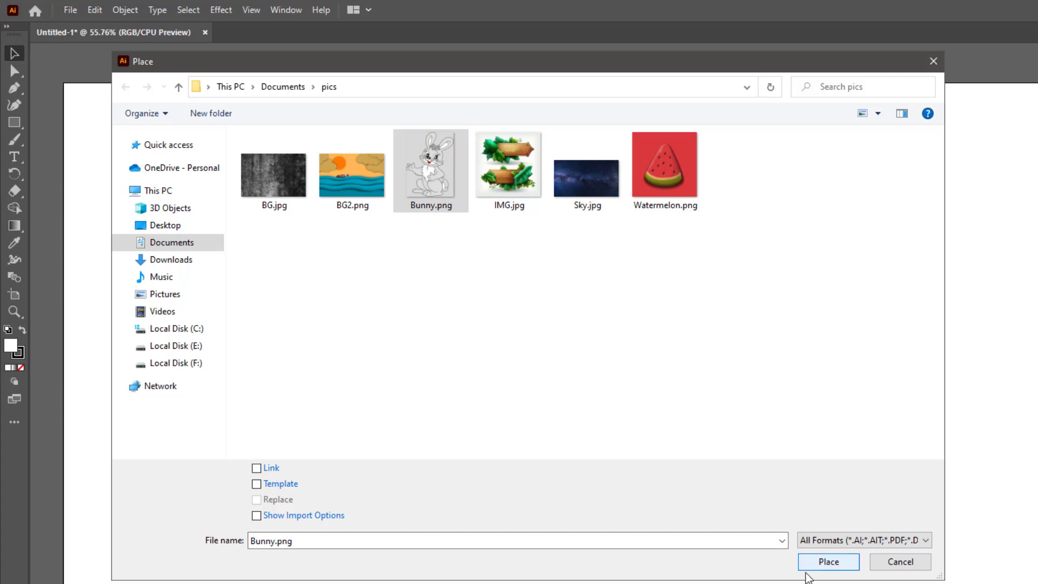
left_click(827, 561)
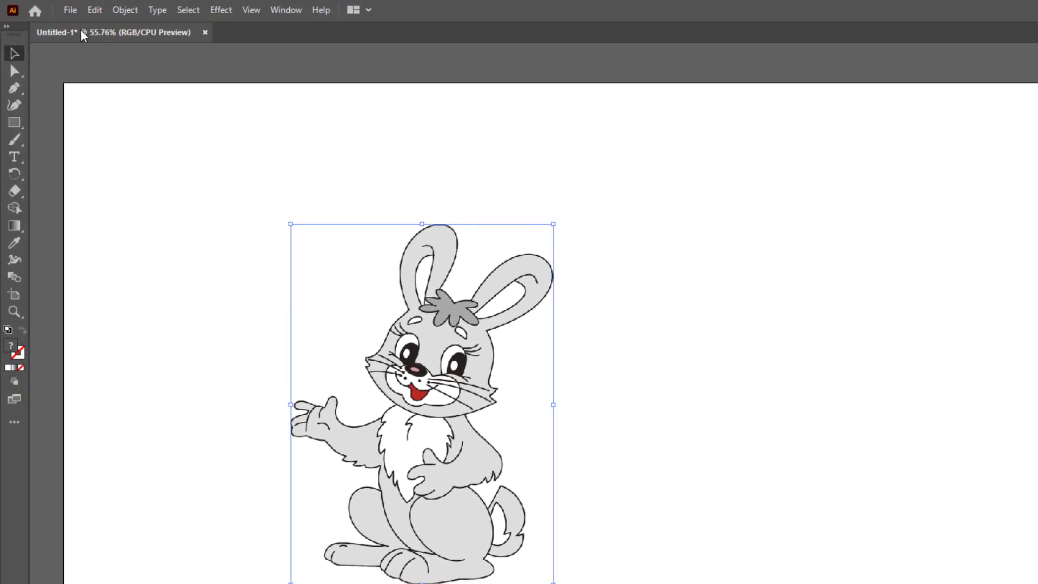
Place IMG.jpg beside the bunny as an embedded image with Link unchecked.
left_click(113, 260)
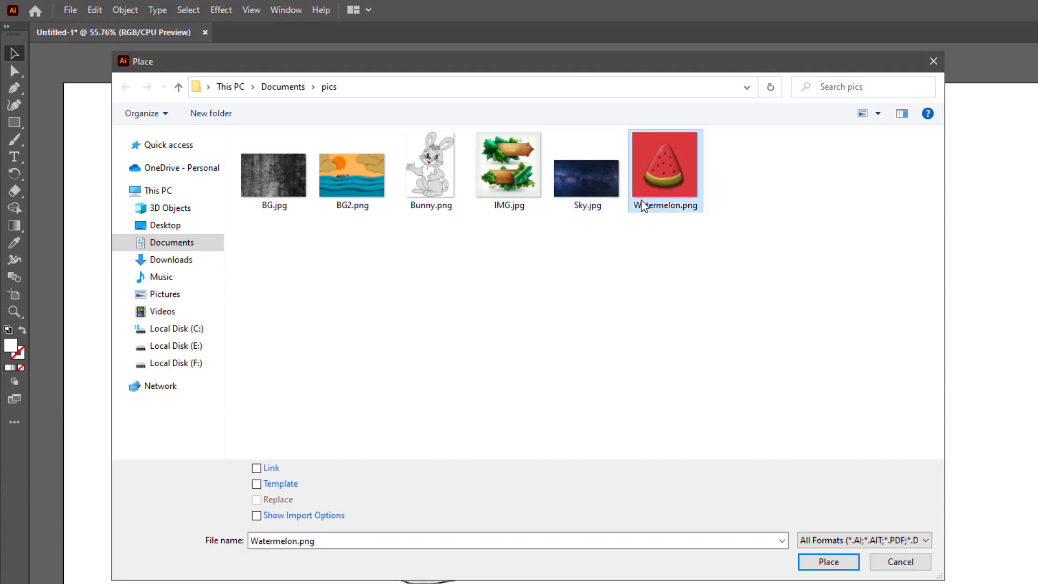
mouse_move(273, 472)
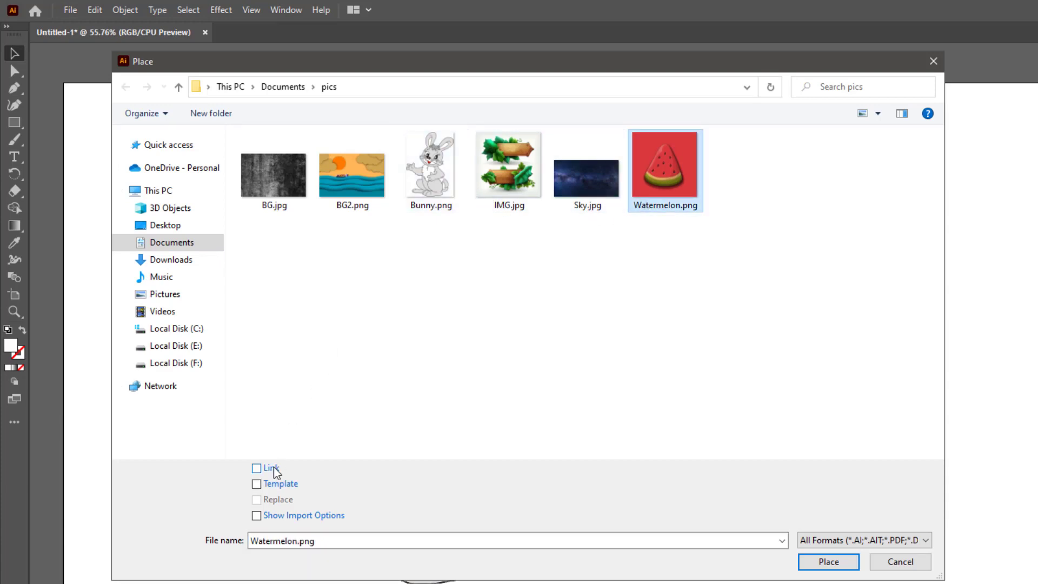
left_click(508, 164)
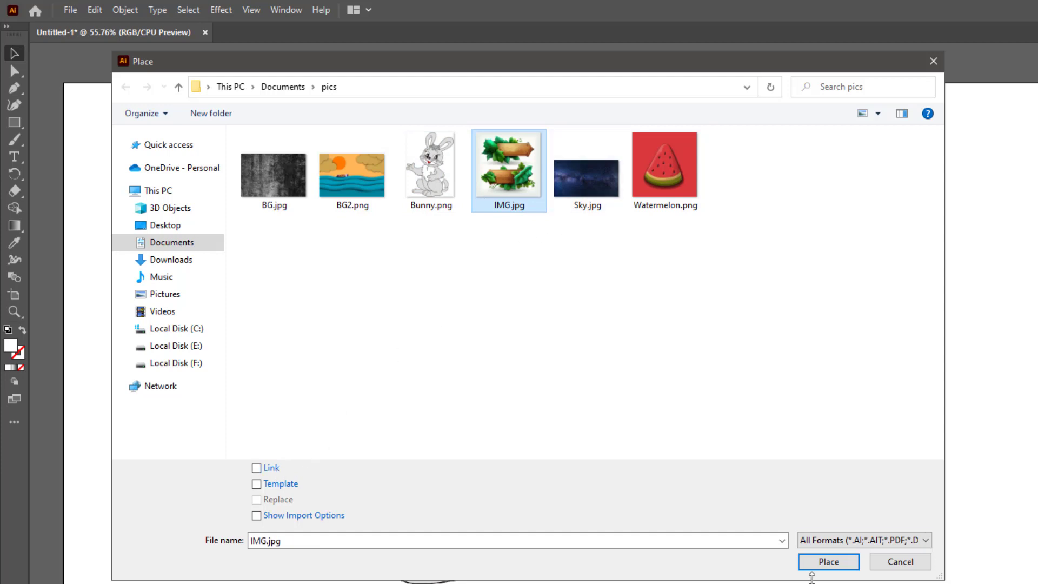
left_click(827, 561)
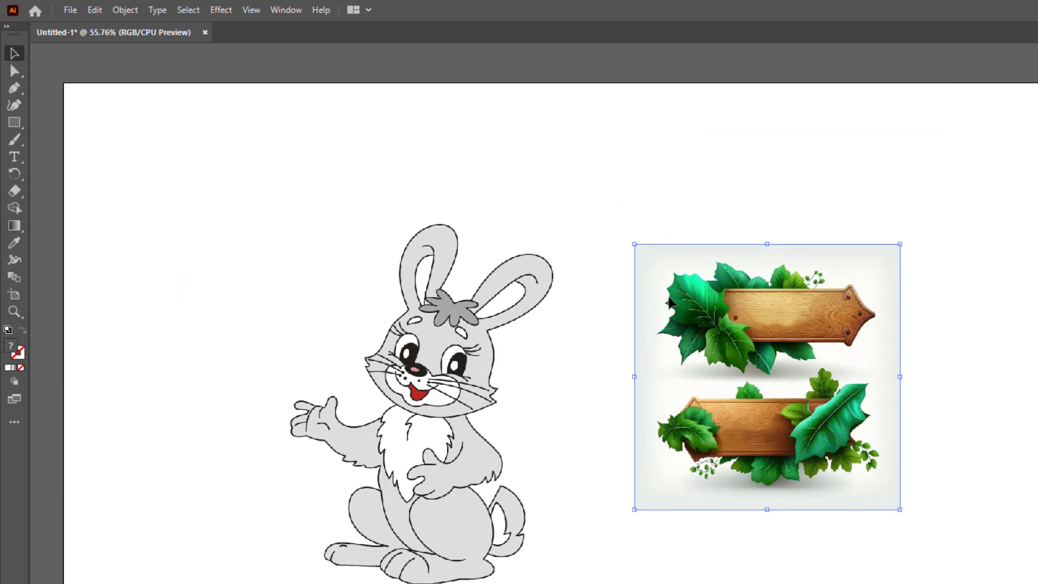
mouse_move(583, 213)
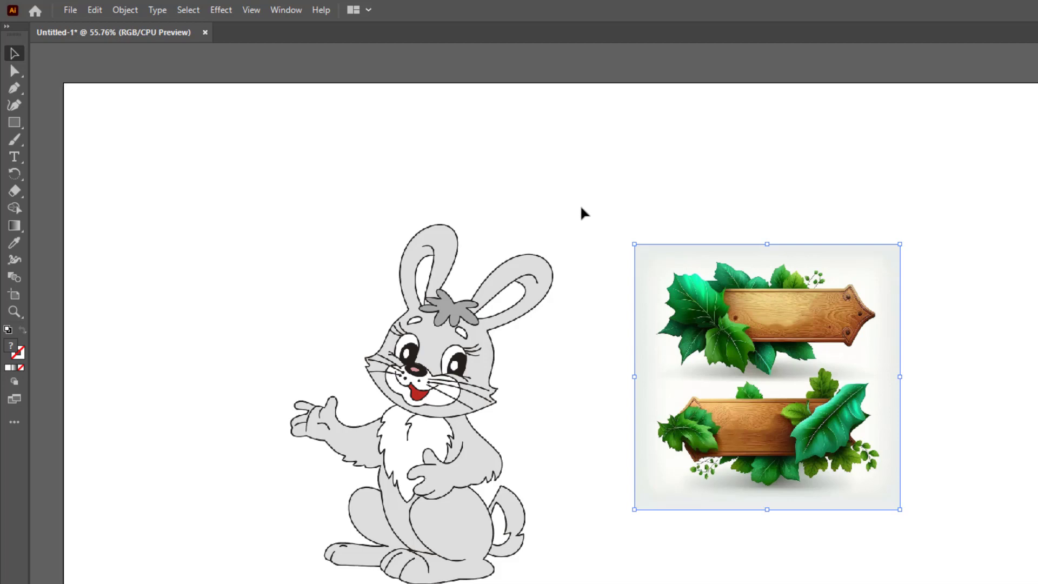
mouse_move(340, 111)
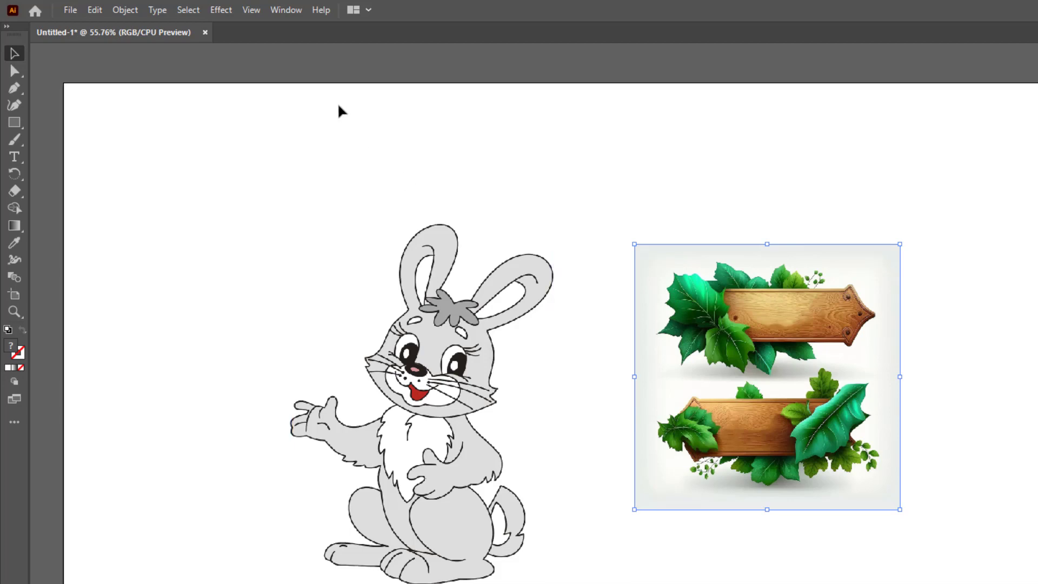